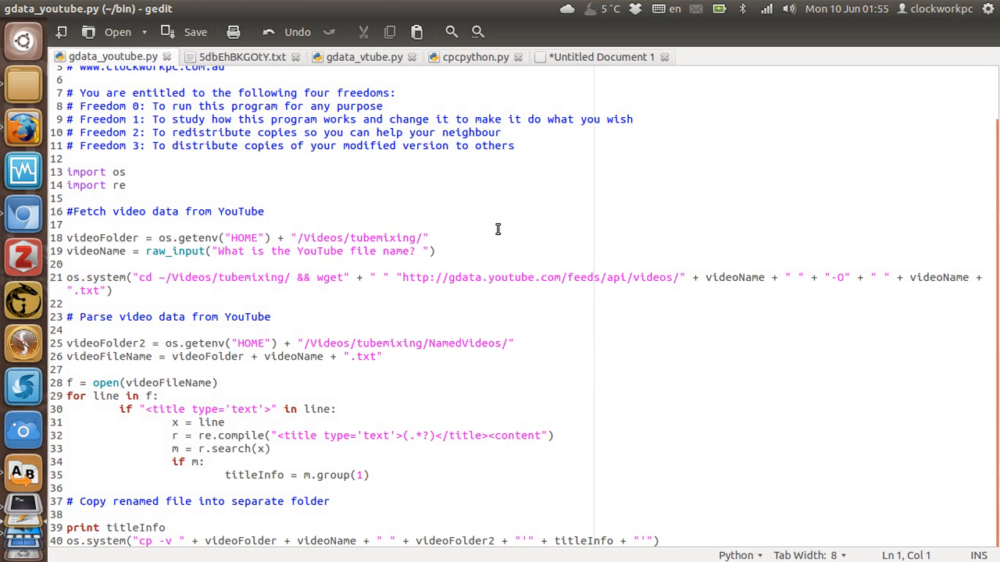
mouse_move(24, 429)
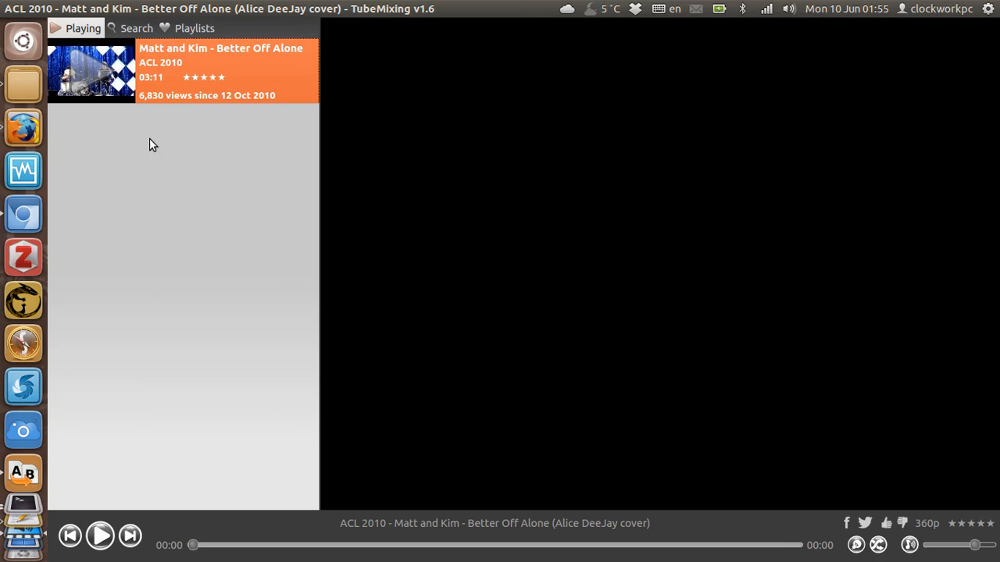
Show the 'better off alone cover' search results, then browse the Playlist and Control menus
click(136, 28)
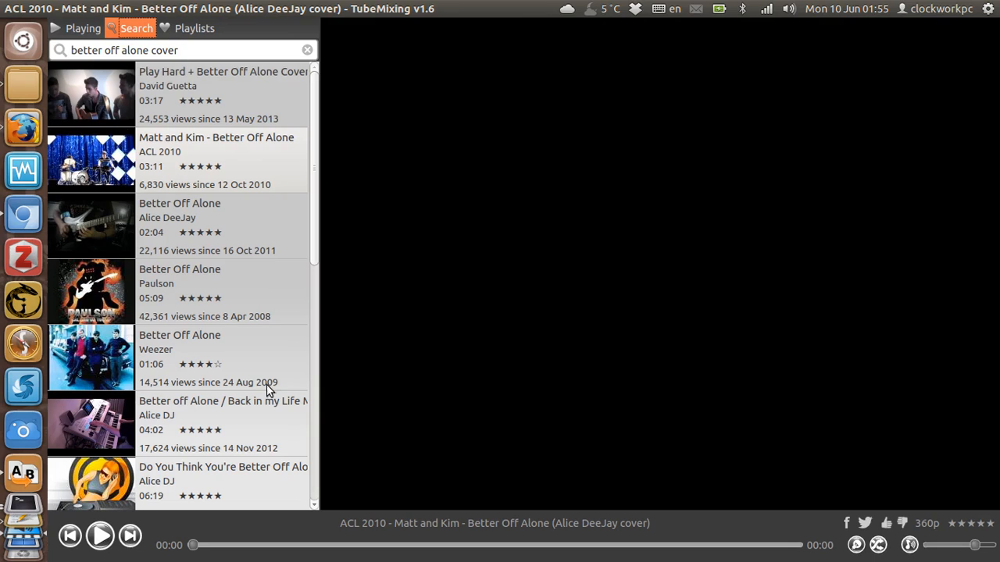
mouse_move(279, 427)
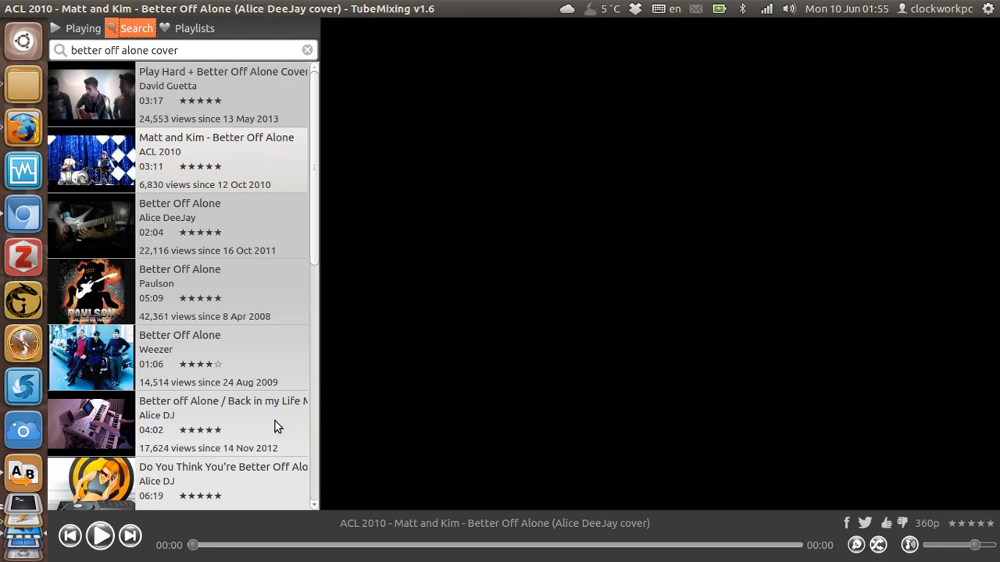
click(182, 8)
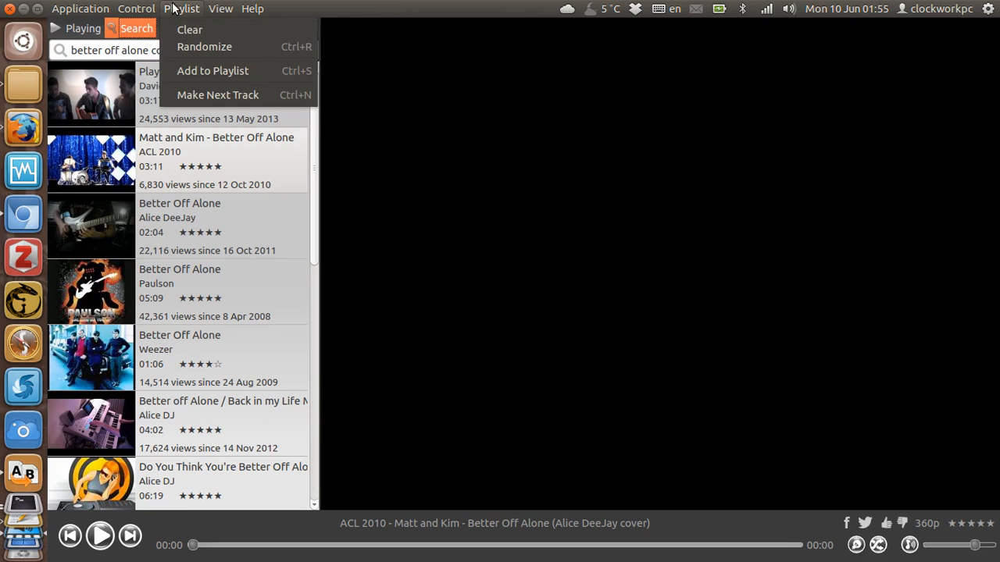
click(135, 9)
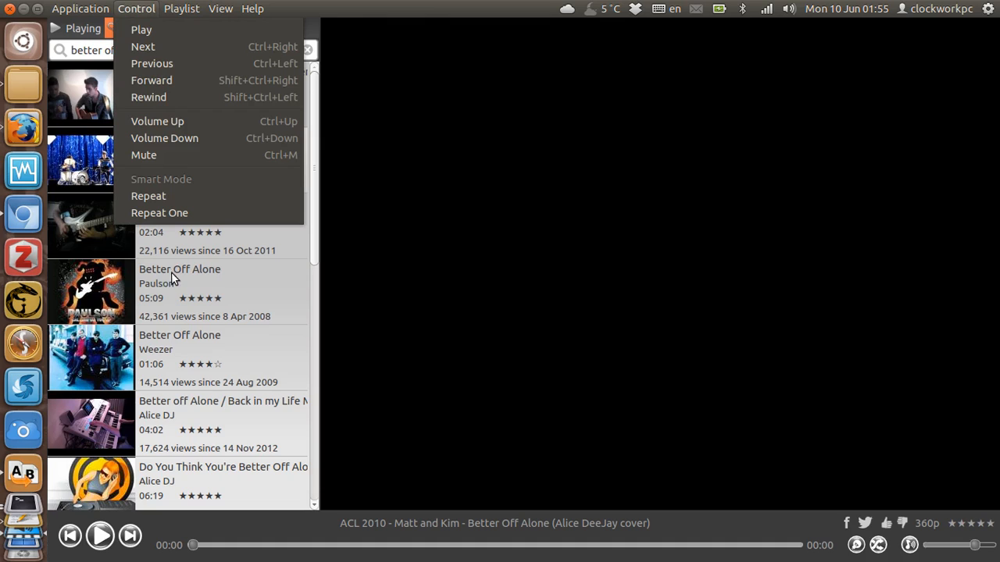
click(234, 161)
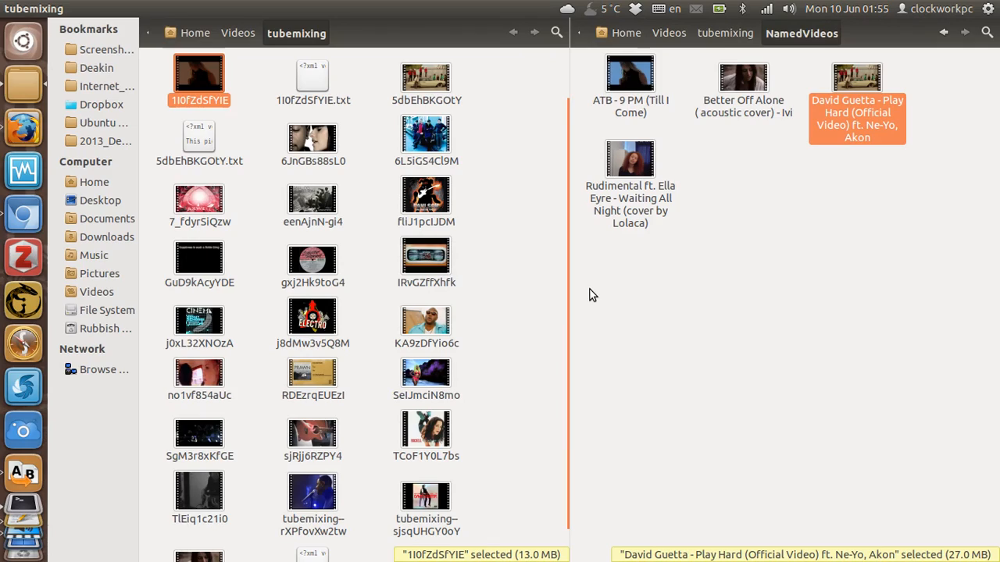
mouse_move(577, 252)
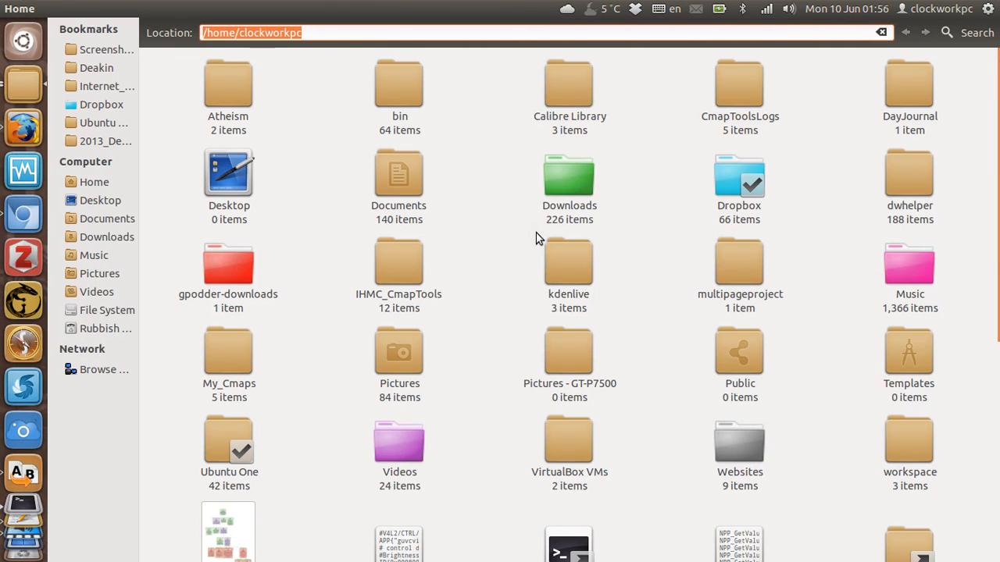
Open /tmp/tubemixing and begin renaming tubemixing-360p-SeIJmciN8mo, leaving its name unchanged
text(/tmp/)
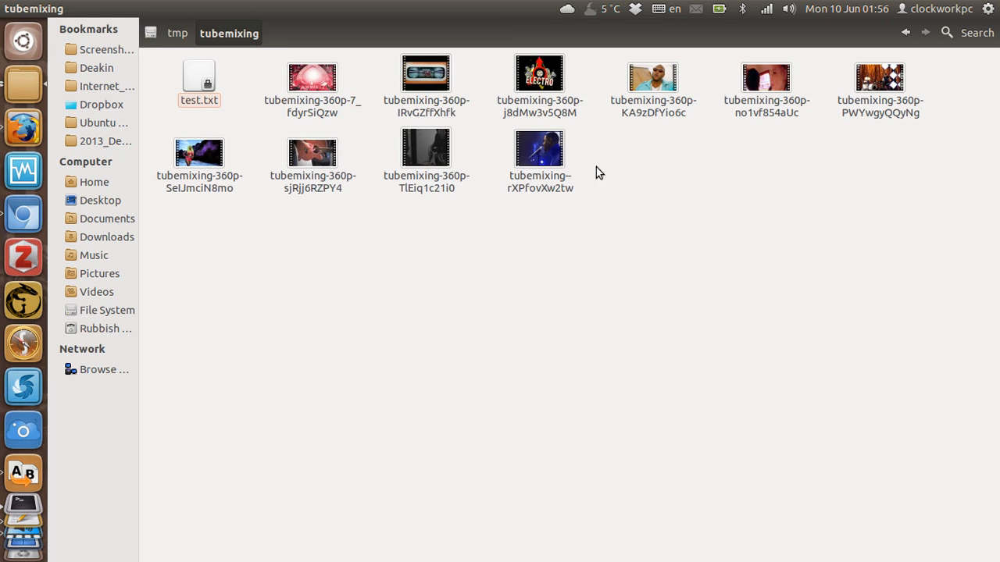
click(198, 156)
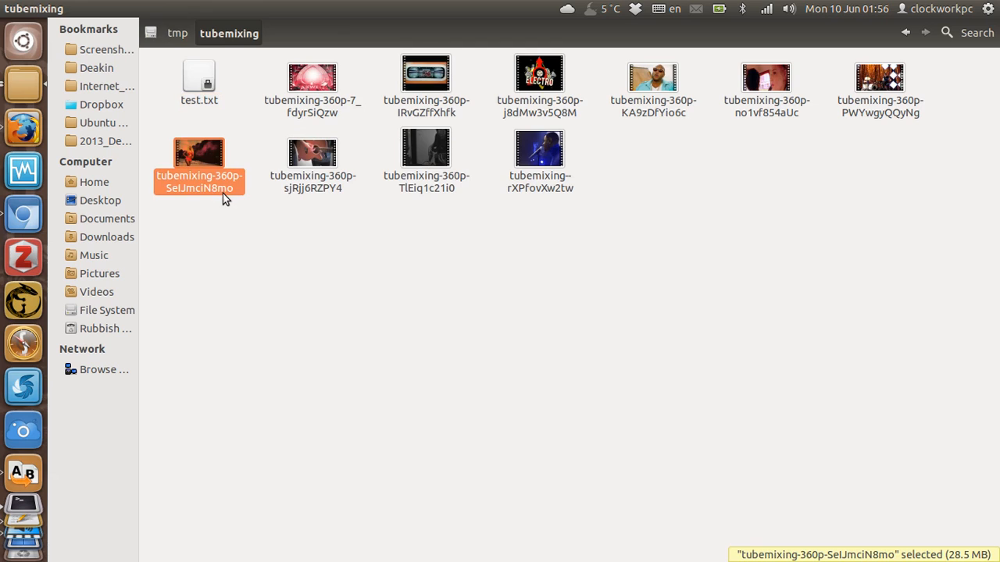
click(224, 192)
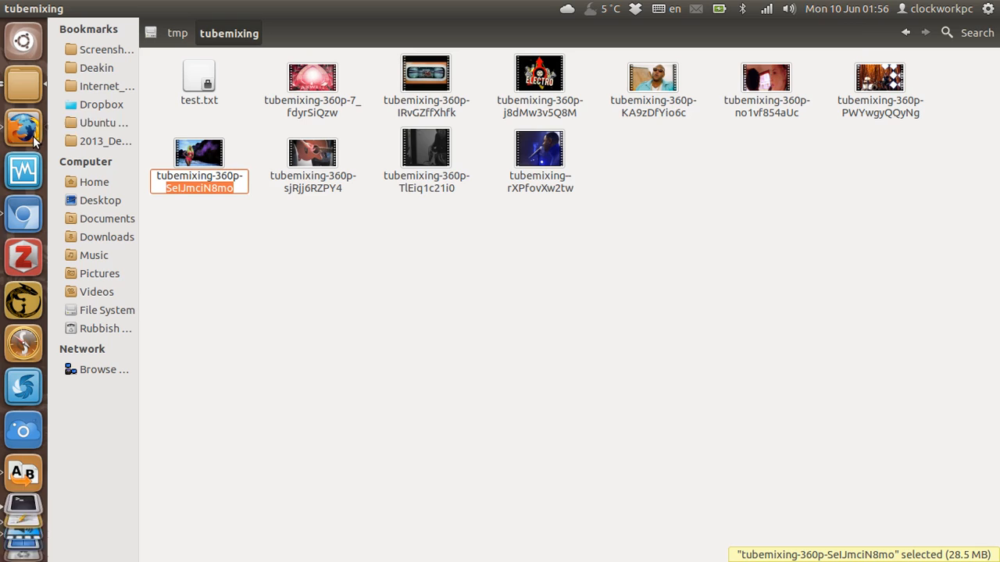
click(217, 211)
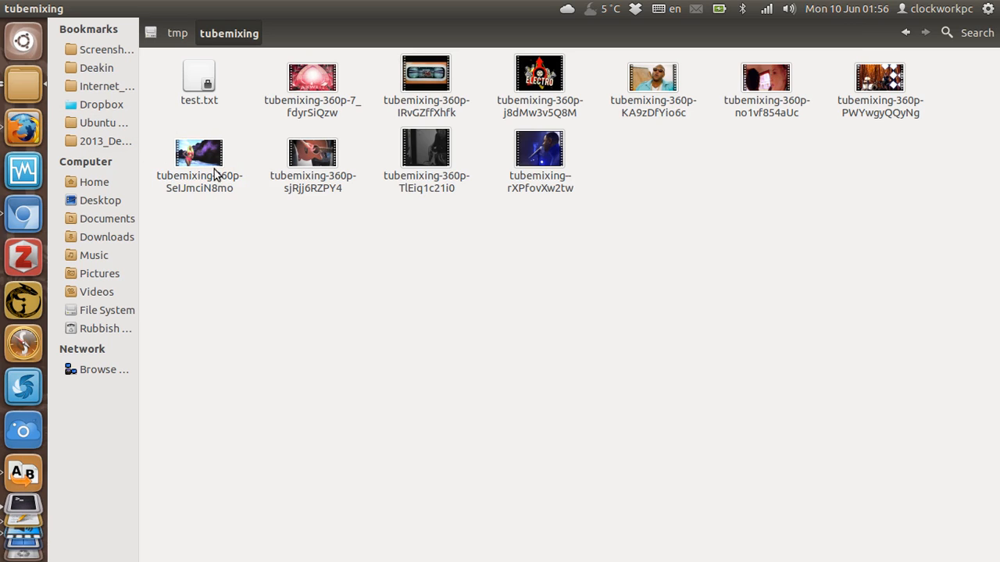
mouse_move(246, 194)
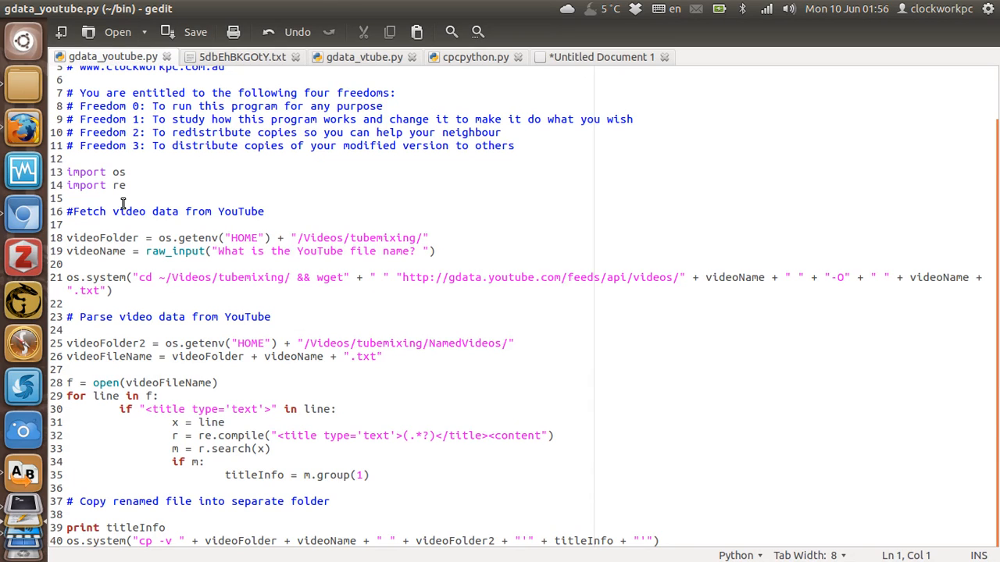
mouse_move(194, 211)
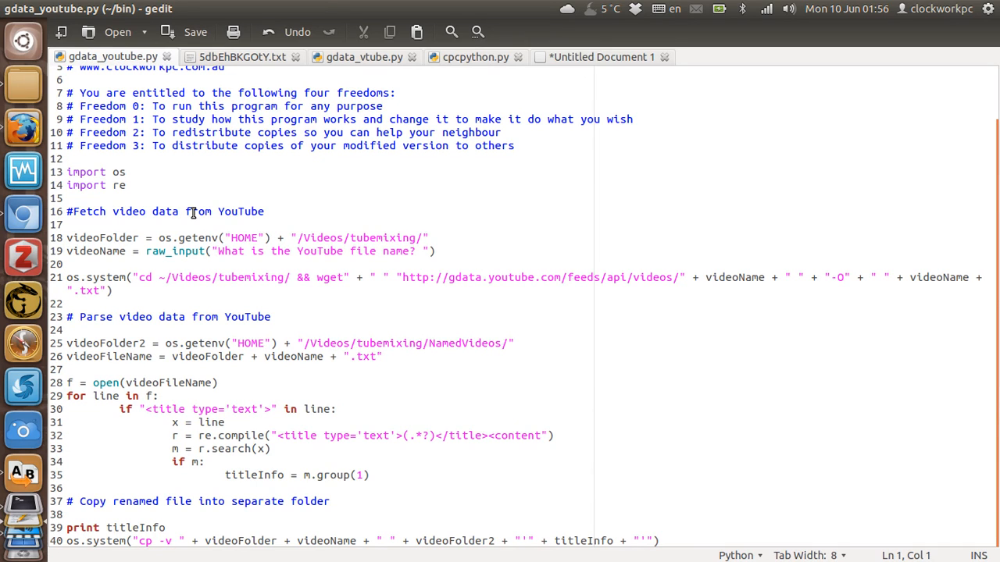
mouse_move(223, 277)
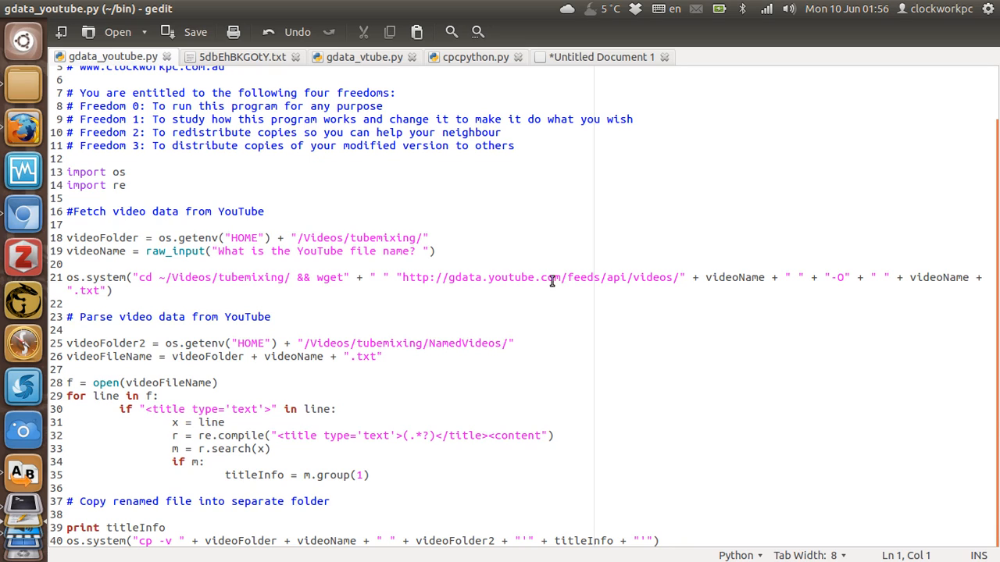
mouse_move(658, 274)
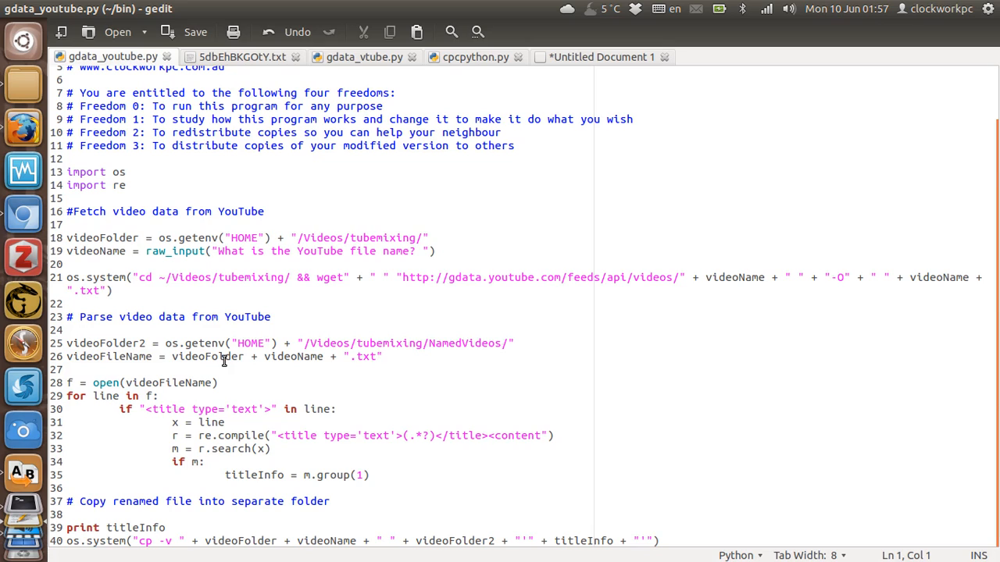
mouse_move(148, 317)
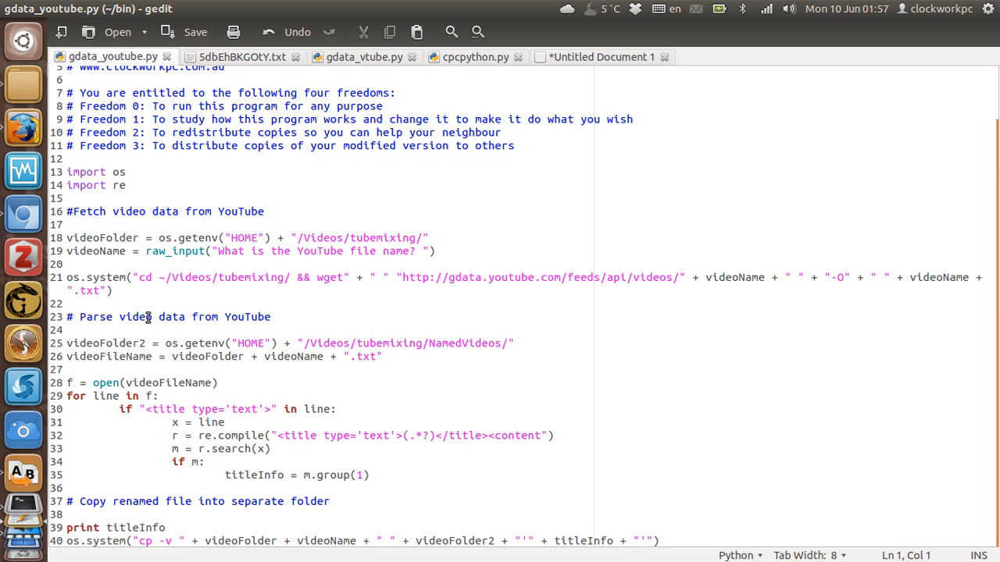
click(329, 409)
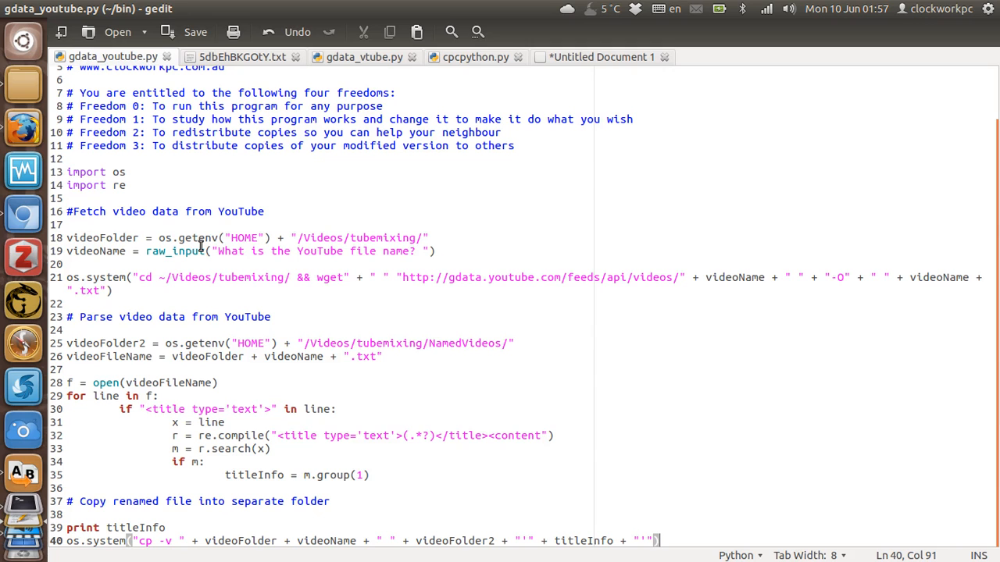
mouse_move(181, 241)
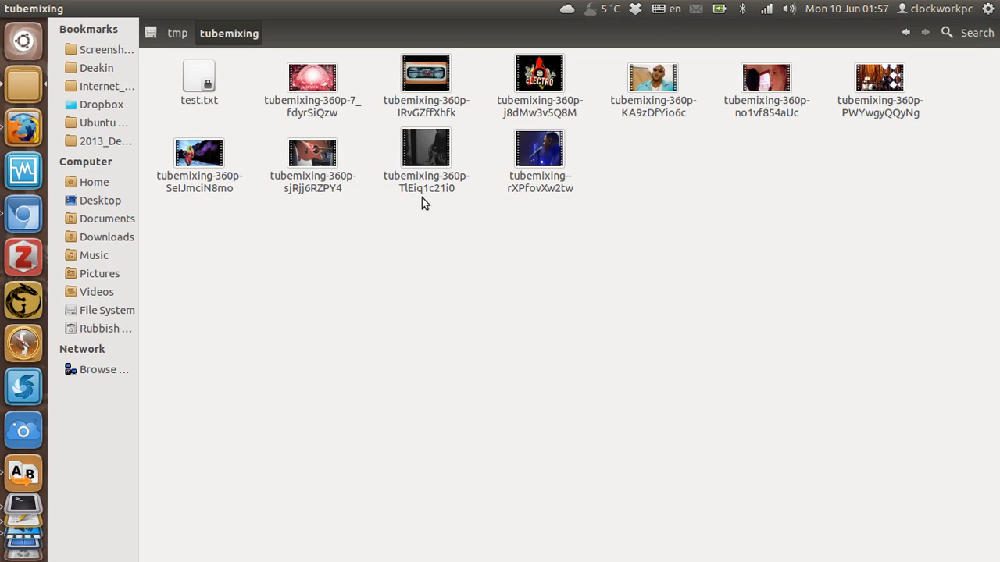
Select tubemixing-360p-TlEiq1c21i0 and start editing its file name
click(425, 152)
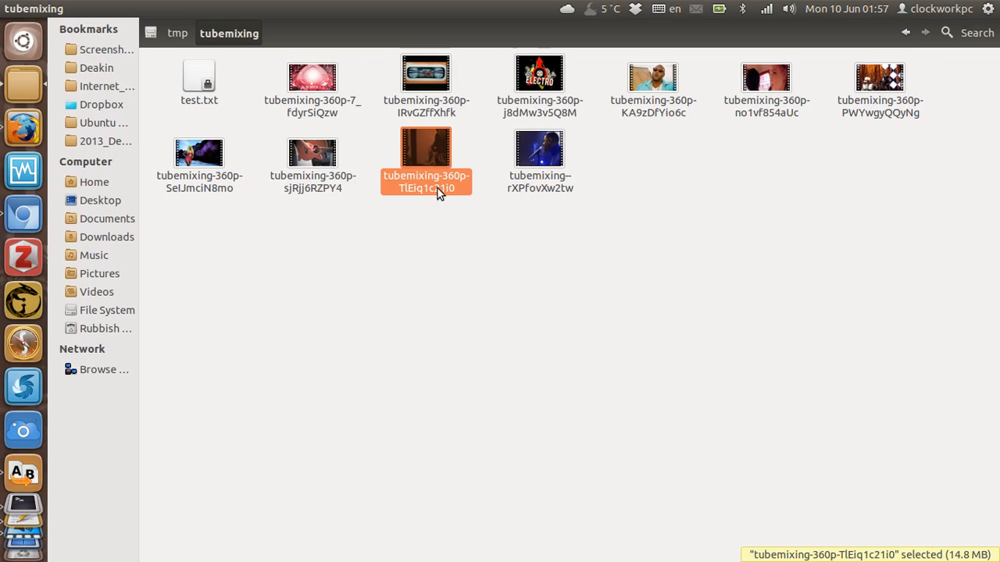
click(426, 183)
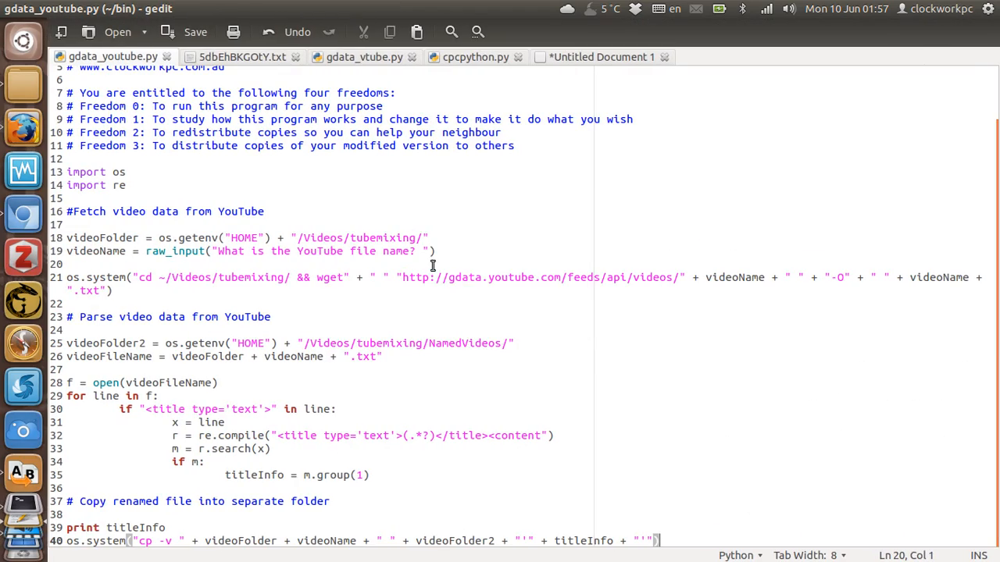
click(402, 277)
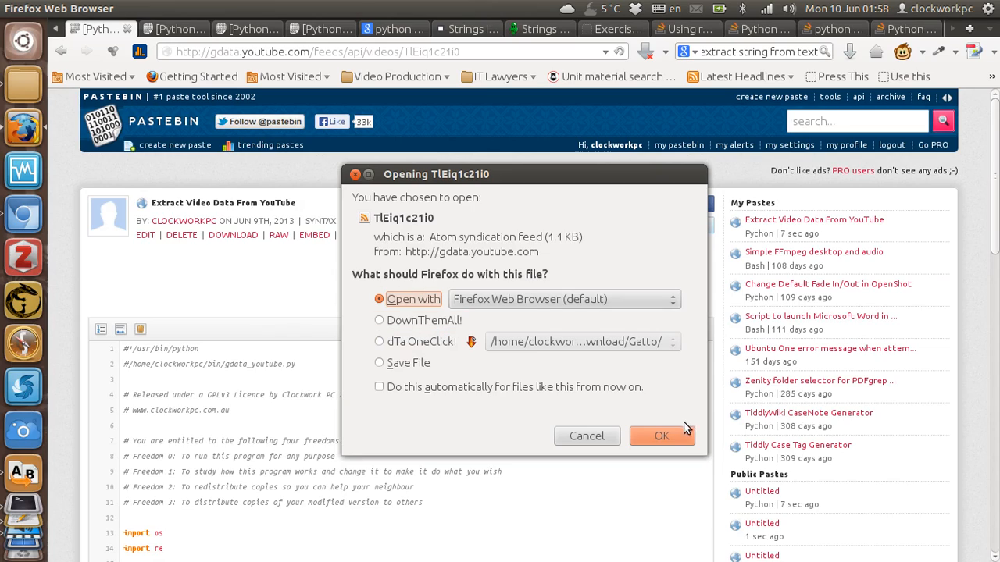
Open the TlEiq1c21i0 feed in Firefox and find 'title' to inspect the title markup
click(660, 436)
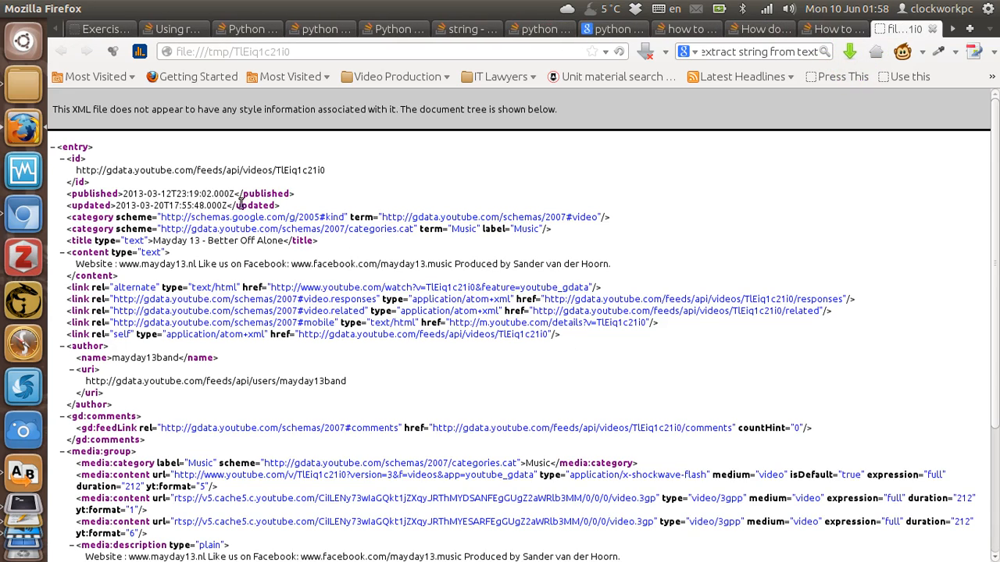
scroll(down, 3)
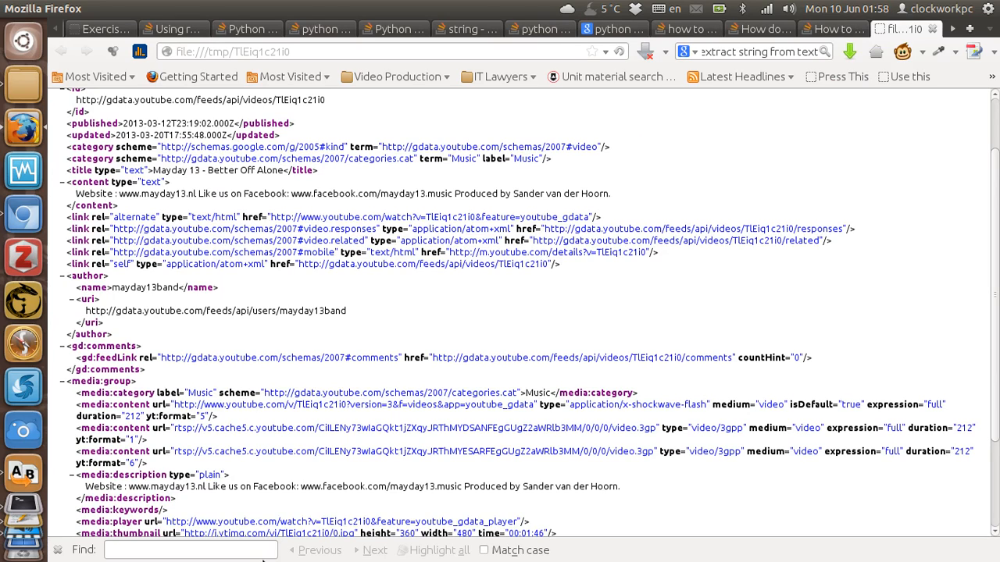
text(t)
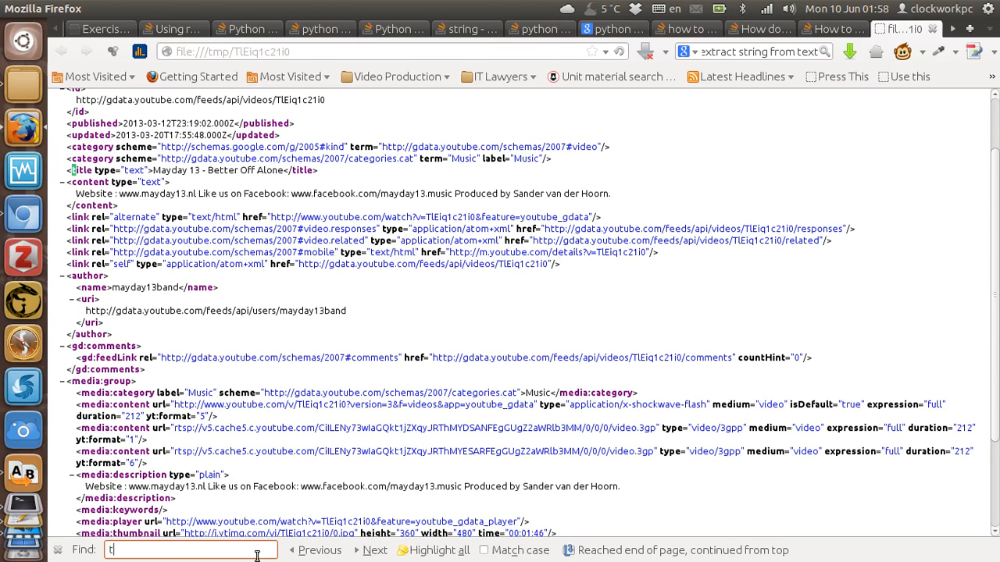
text(itle)
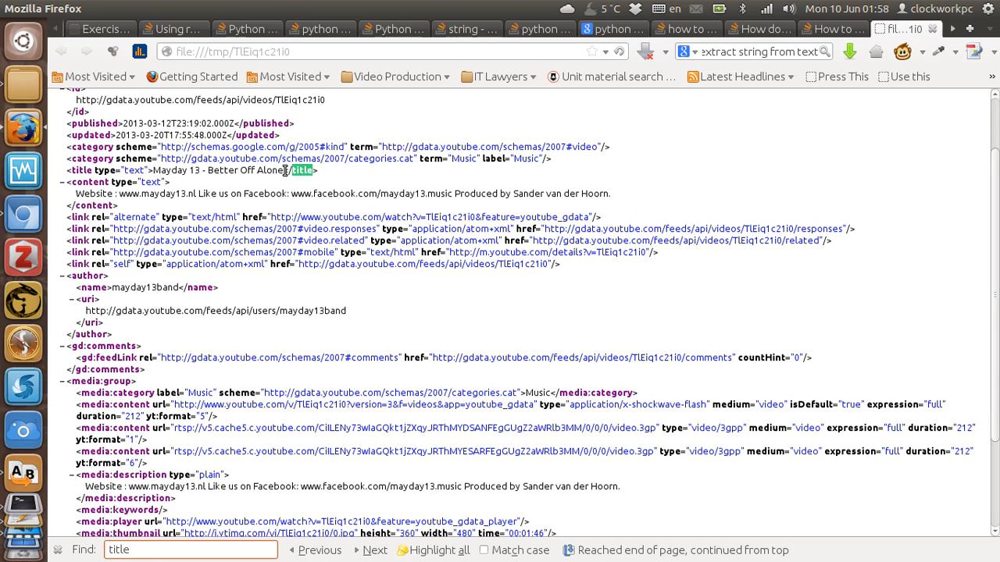
click(375, 550)
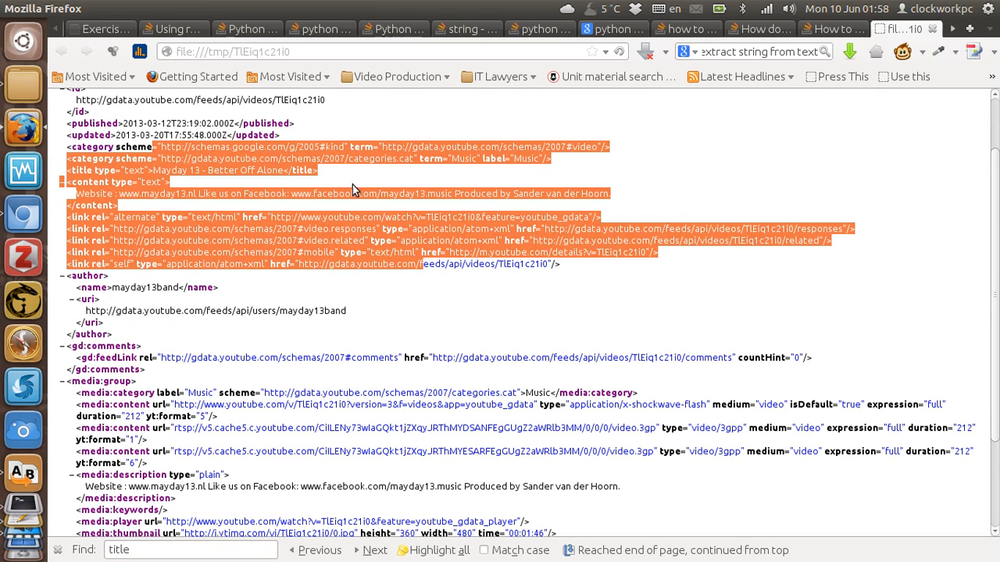
key(alt+Tab)
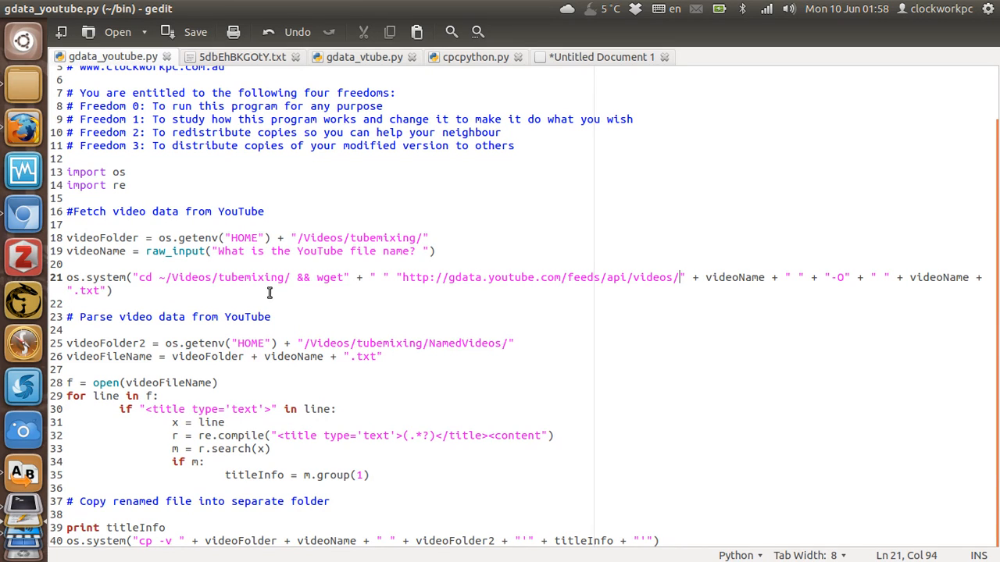
mouse_move(351, 385)
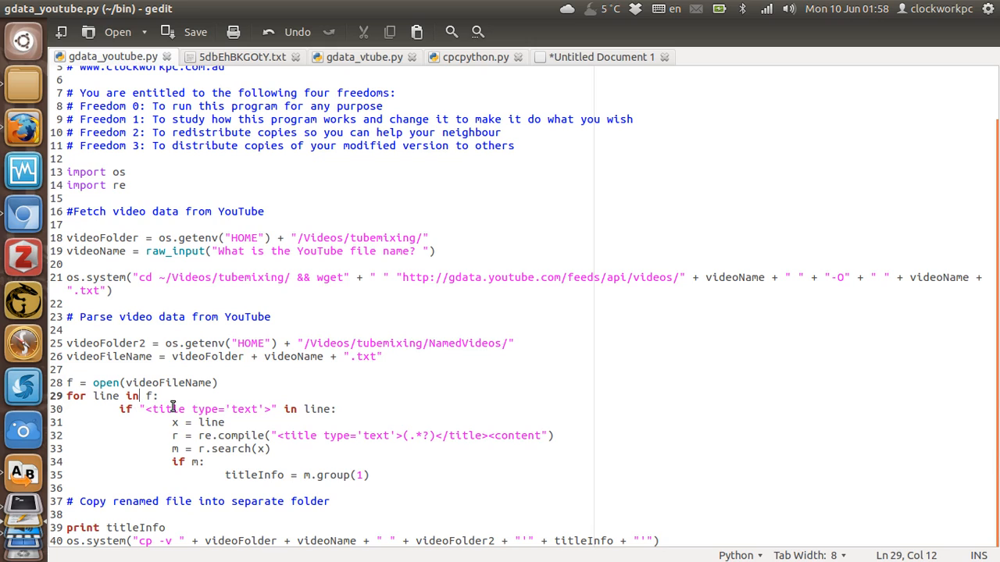
click(178, 448)
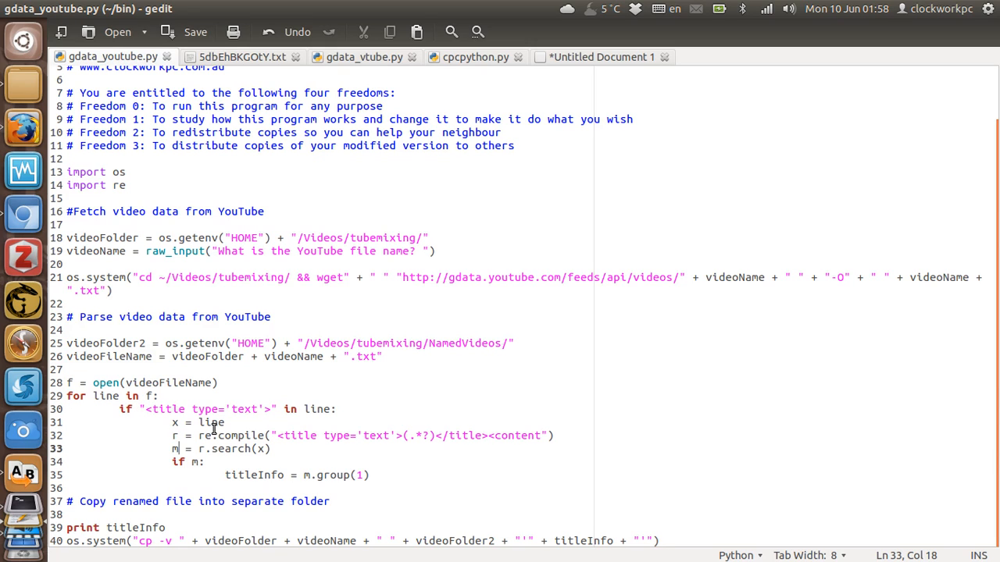
click(355, 436)
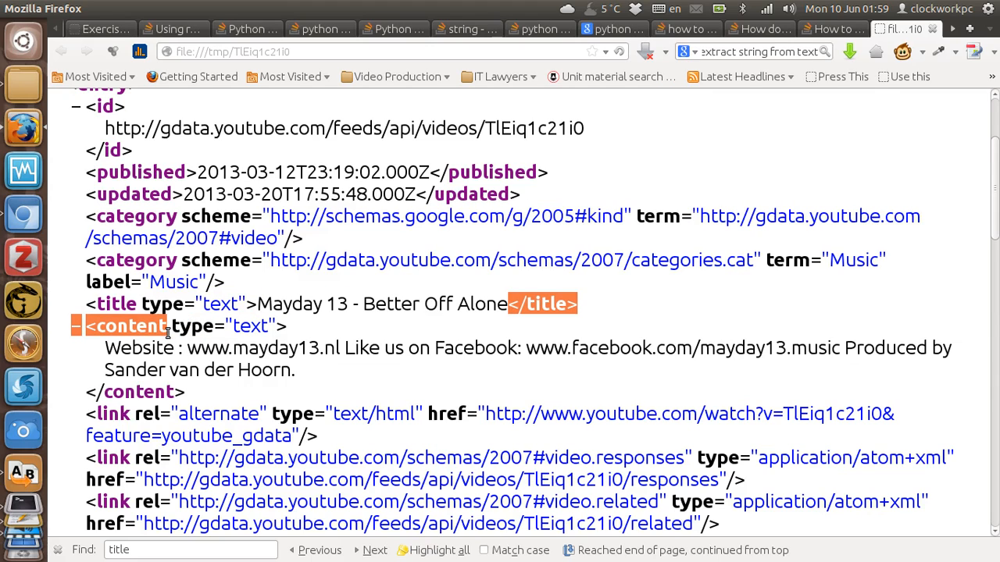
mouse_move(267, 305)
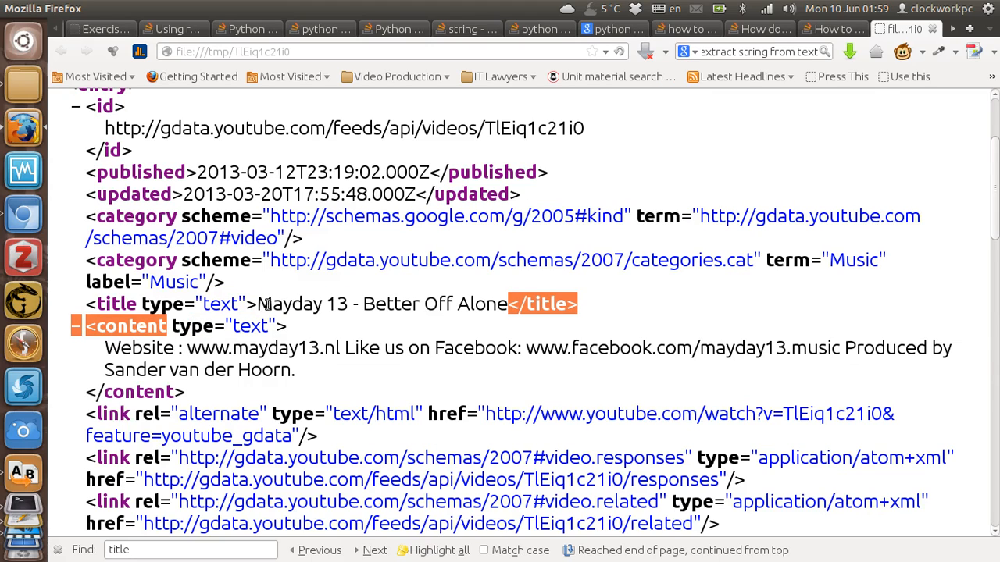
Select the start of the 'Mayday 13 - Better Off Alone' title text in the feed
double_click(381, 304)
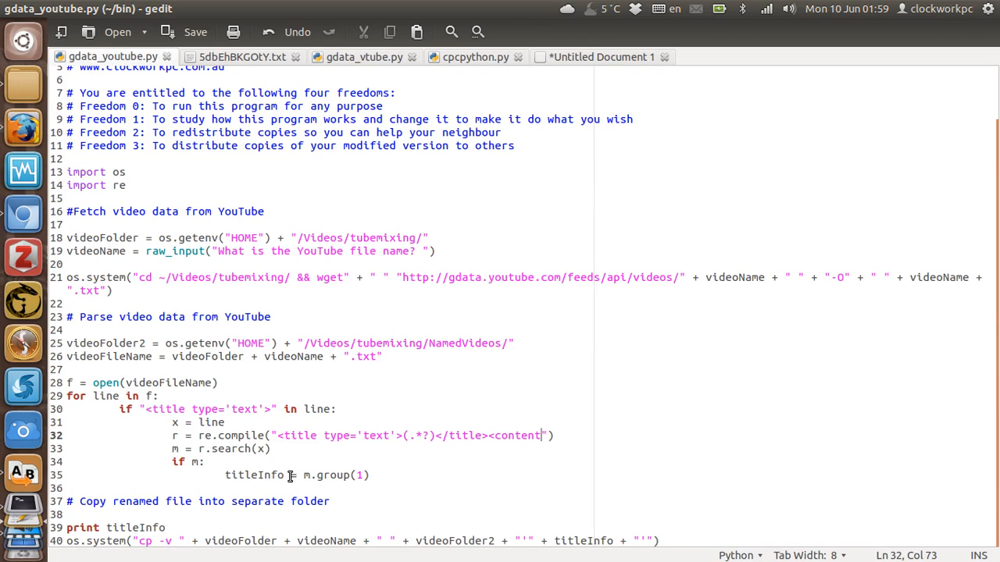
double_click(254, 475)
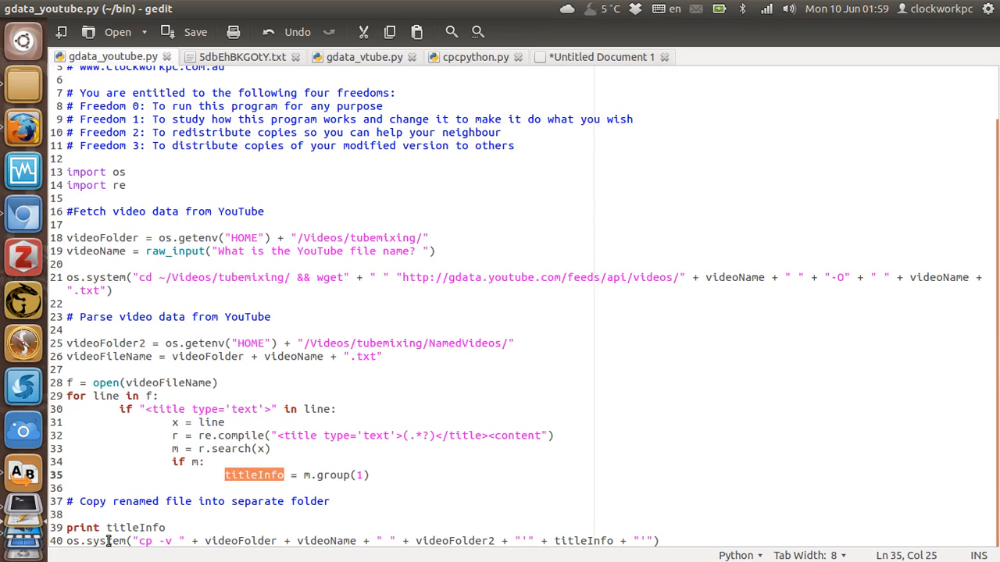
click(110, 540)
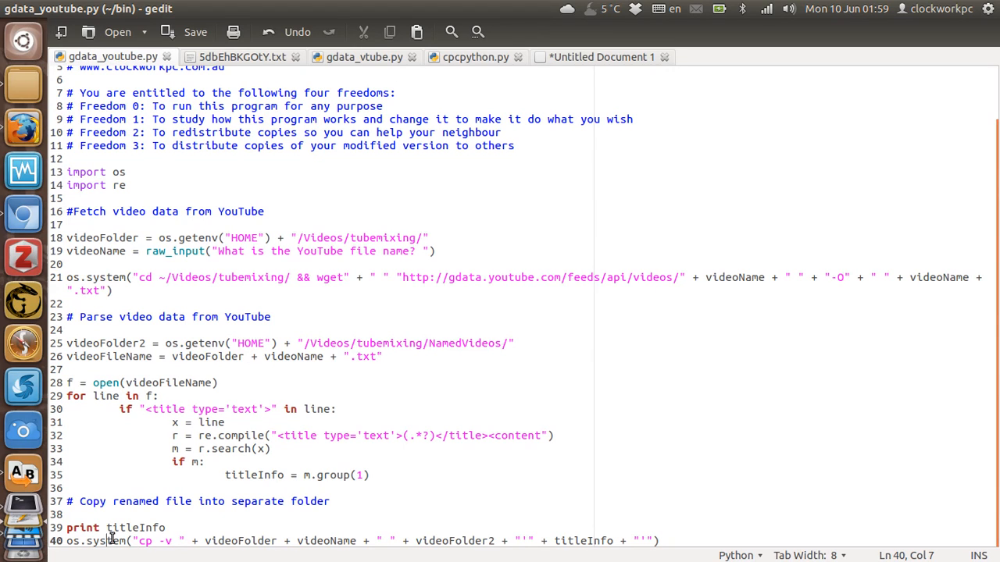
mouse_move(164, 418)
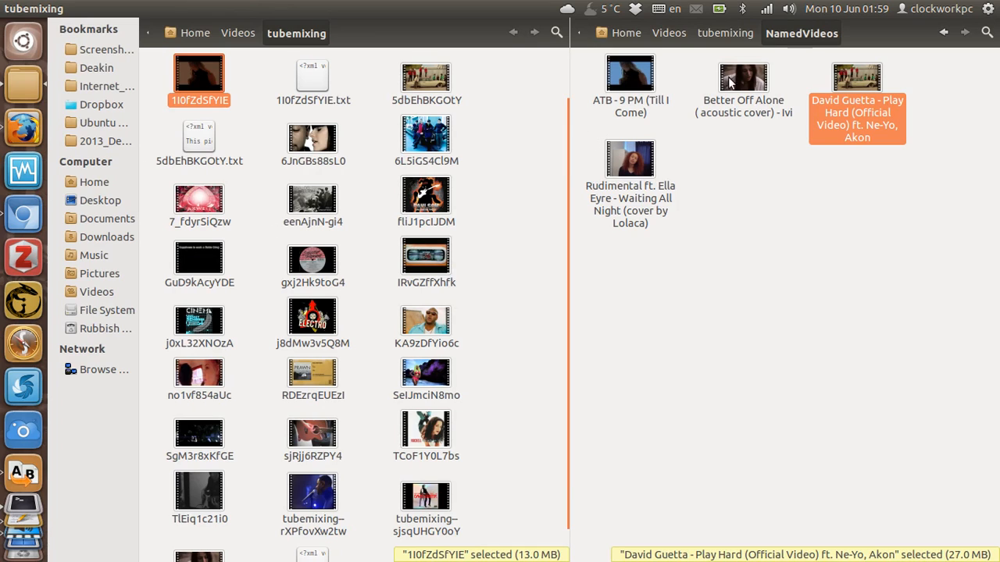
mouse_move(742, 43)
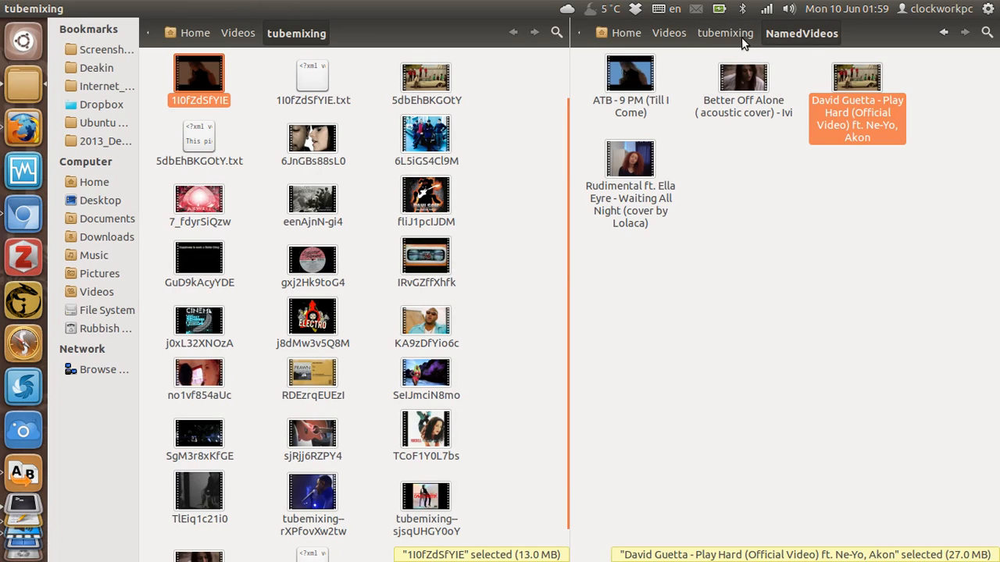
mouse_move(902, 119)
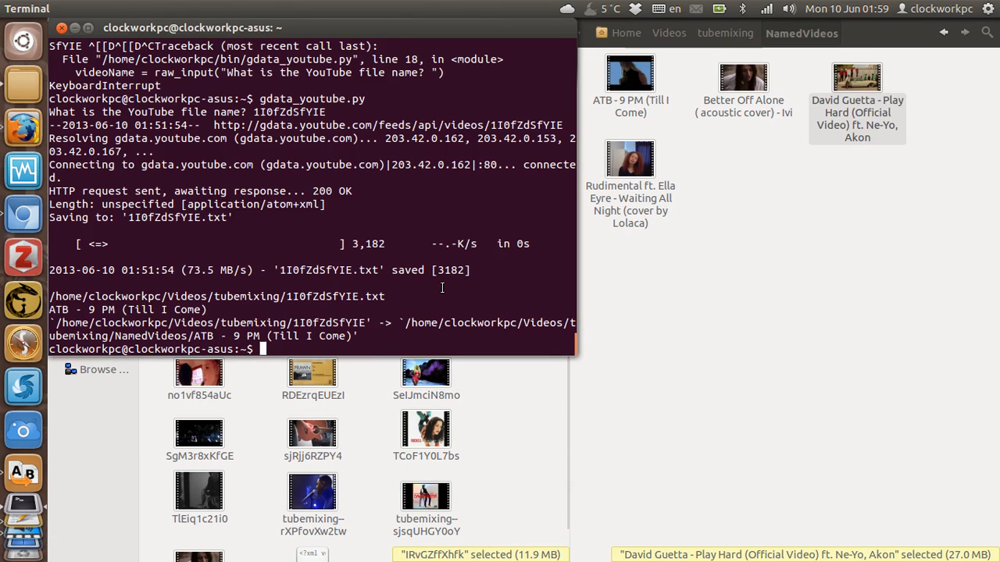
Clear the terminal and rerun gdata_youtube.py with video ID IRvGZffXhfk
text(clear)
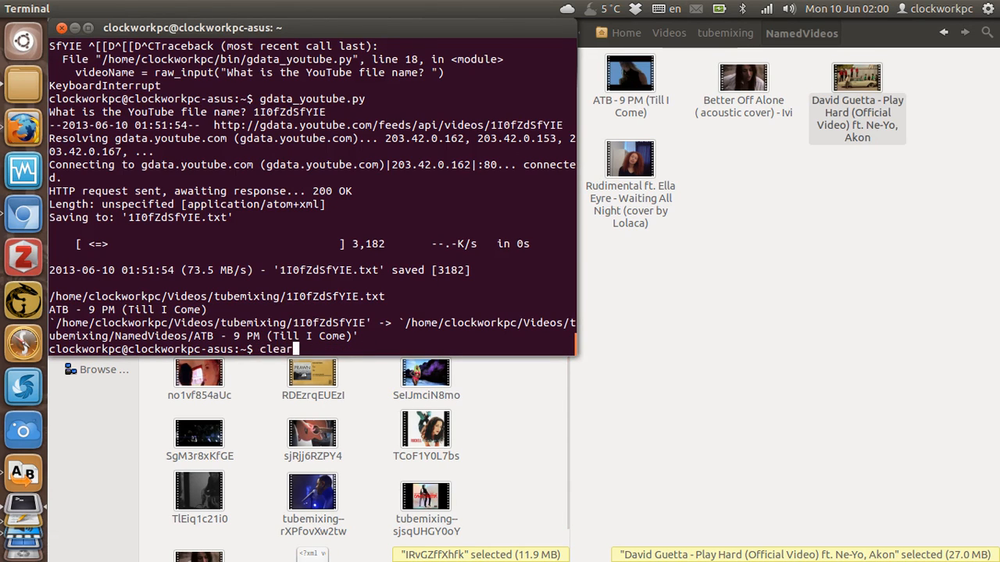
key(Return)
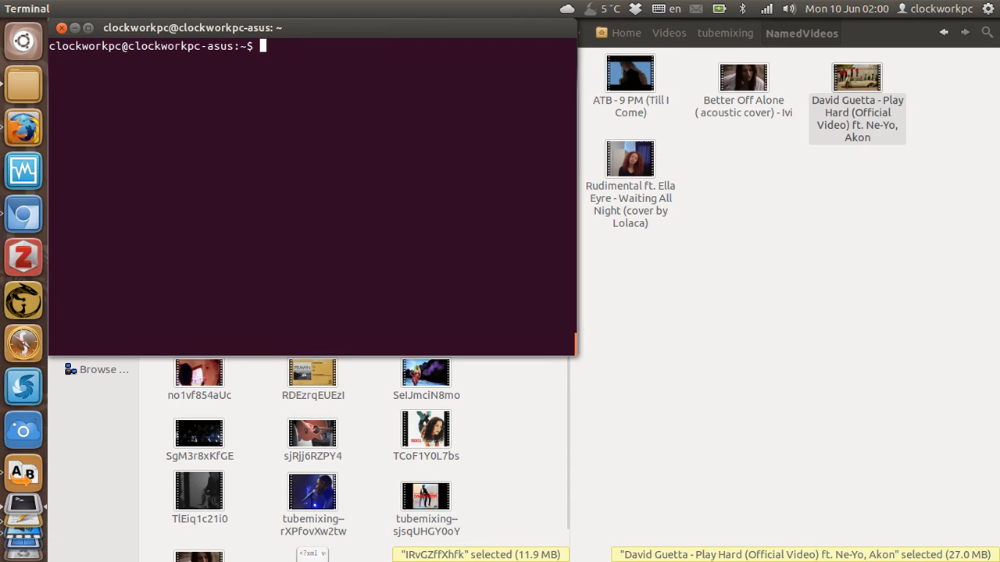
text(gdata_youtube.py)
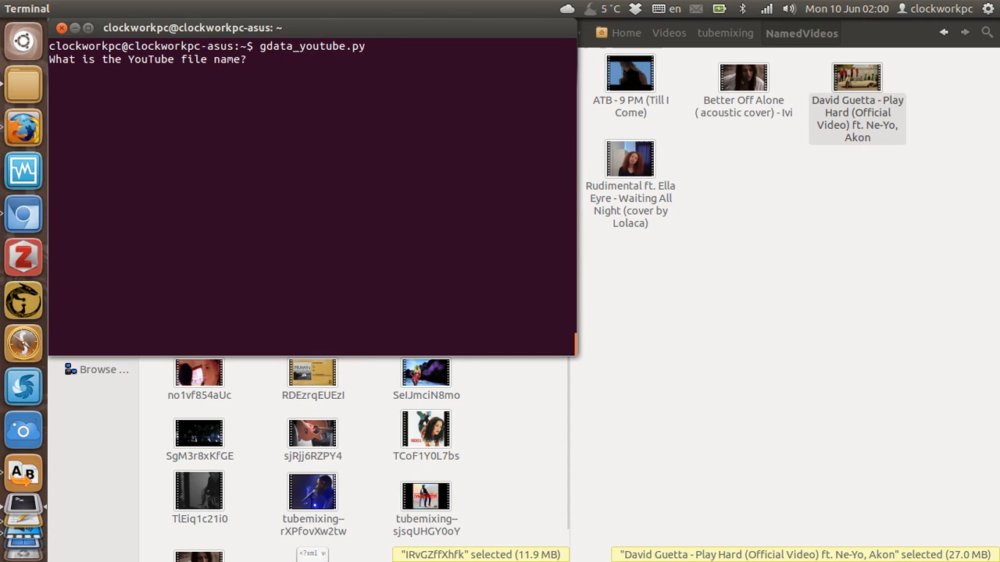
text(IRvGZffXhfk)
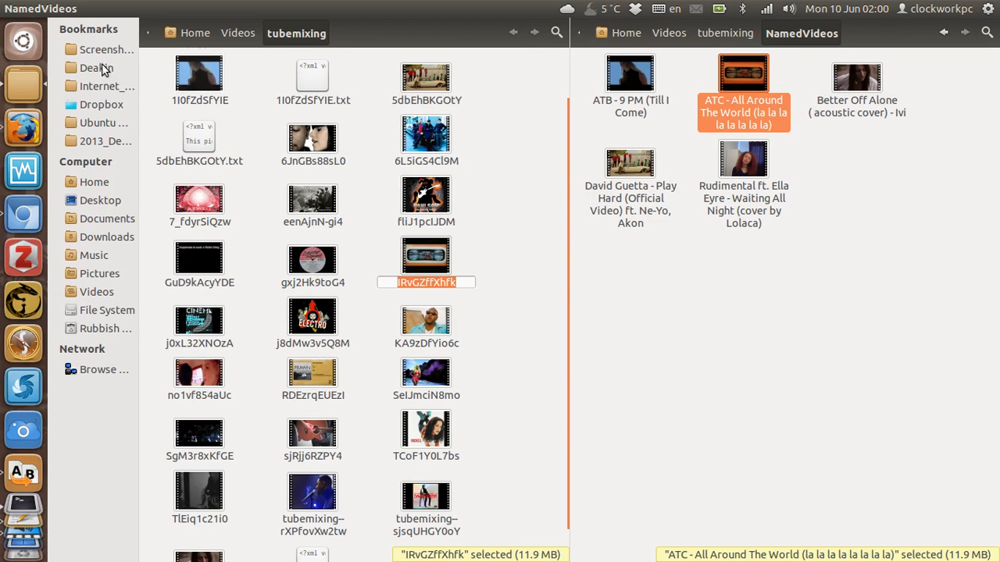
mouse_move(23, 170)
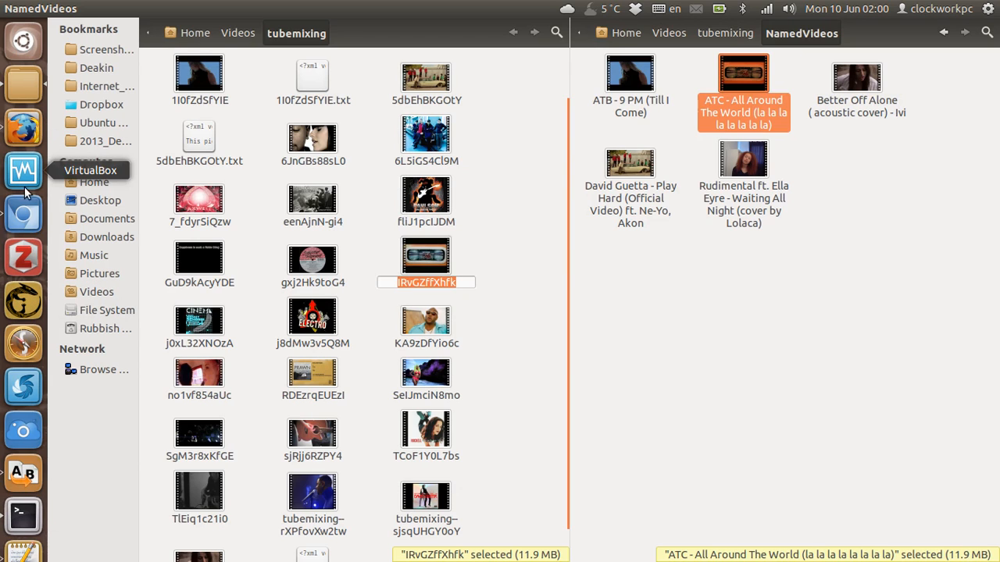
mouse_move(58, 181)
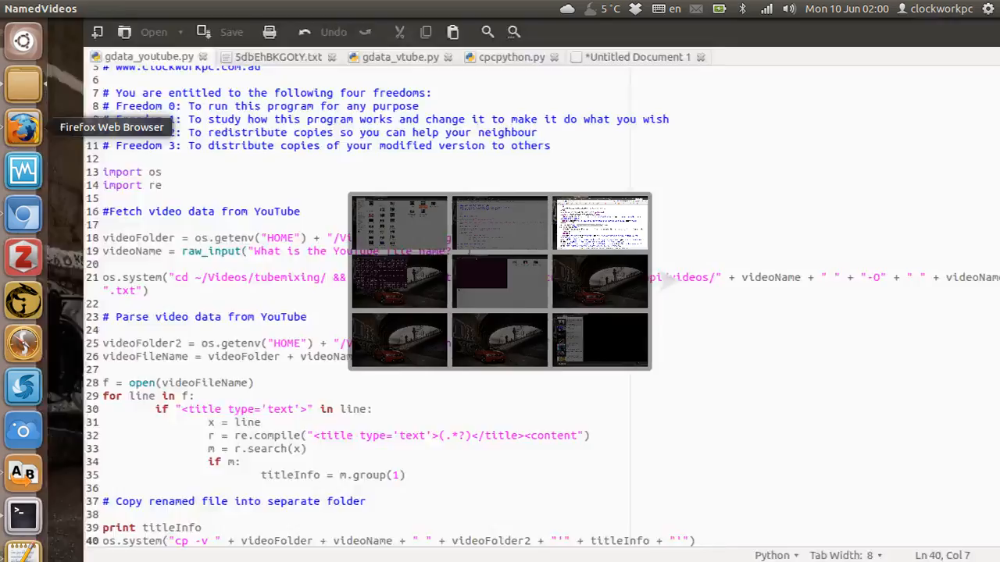
Bring up the Pastebin 'Extract Video Data From YouTube' page and scroll to the script code
click(24, 126)
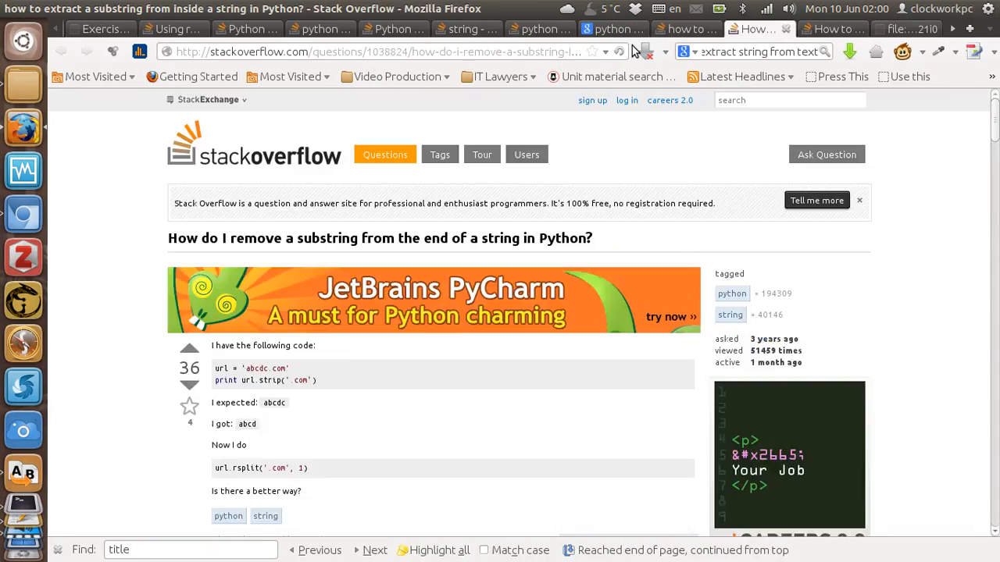
click(94, 29)
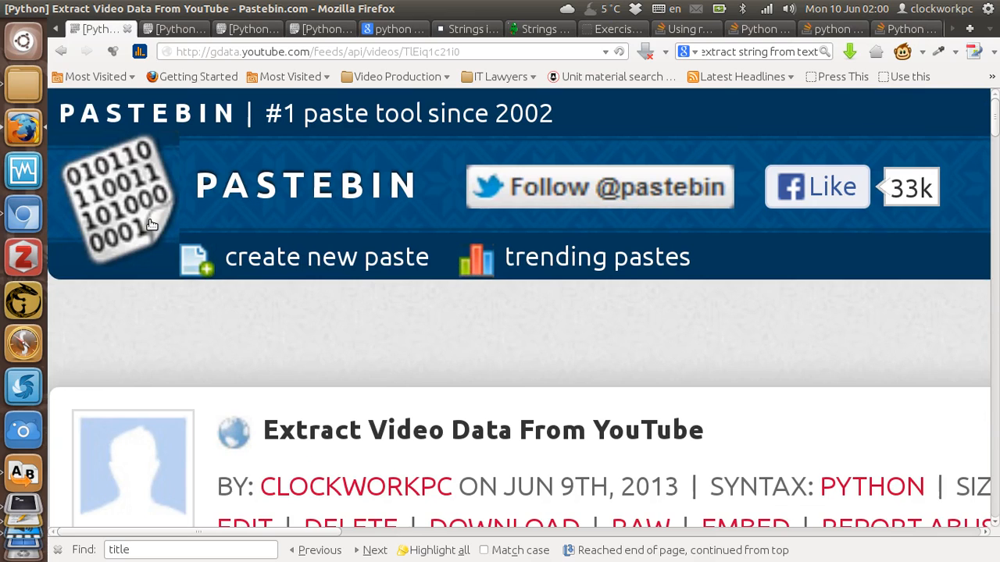
scroll(down, 3)
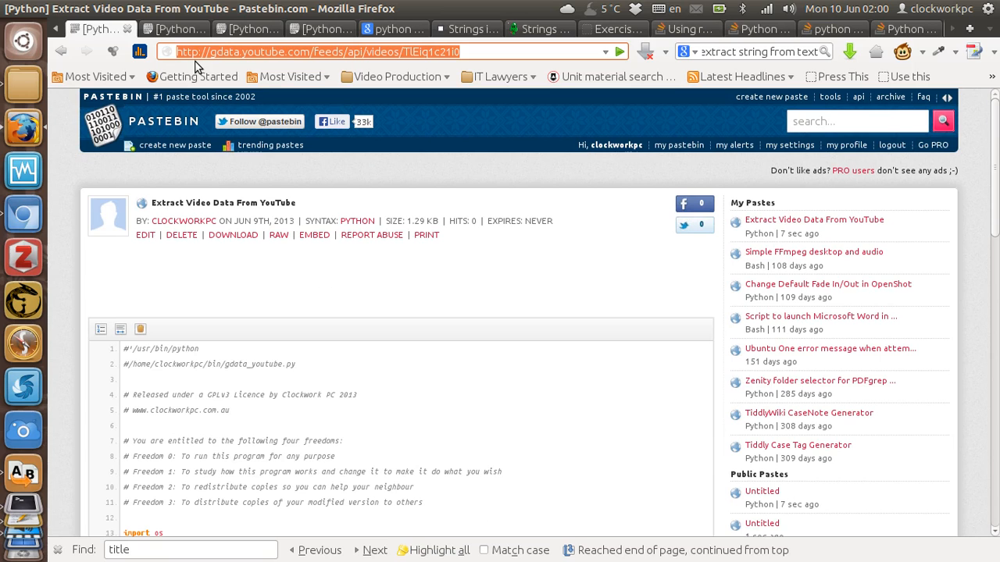
scroll(down, 3)
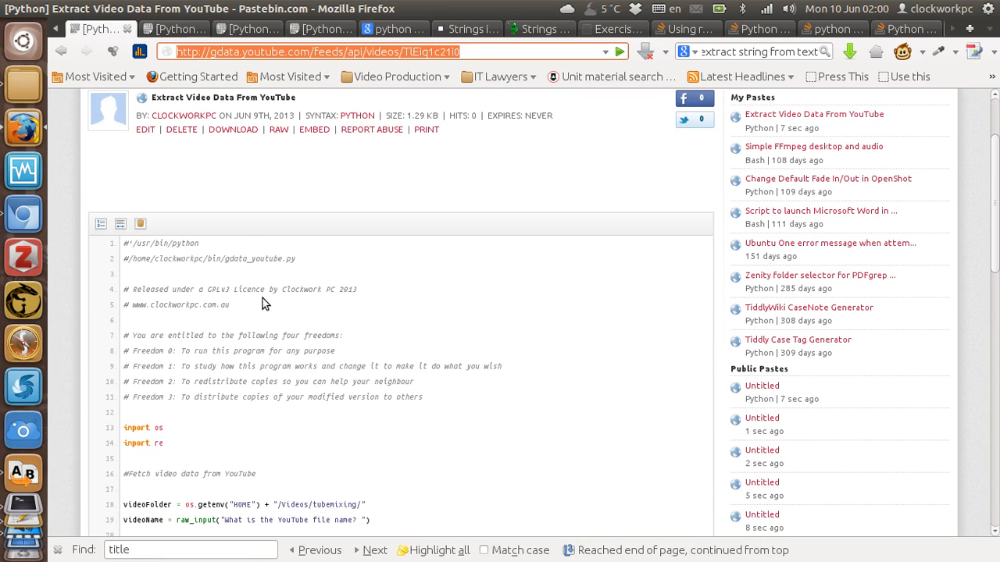